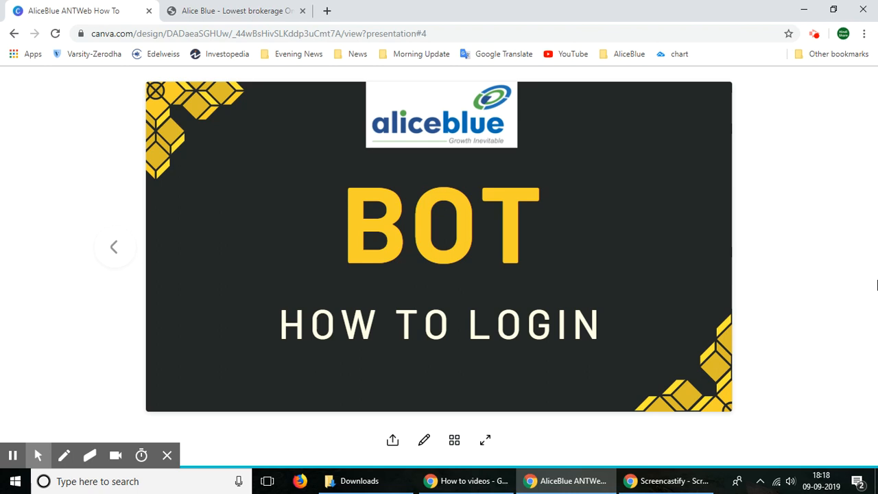
# - Open the Alice Bot site in a new tab from the Login dropdown's BOT option
pyautogui.click(237, 10)
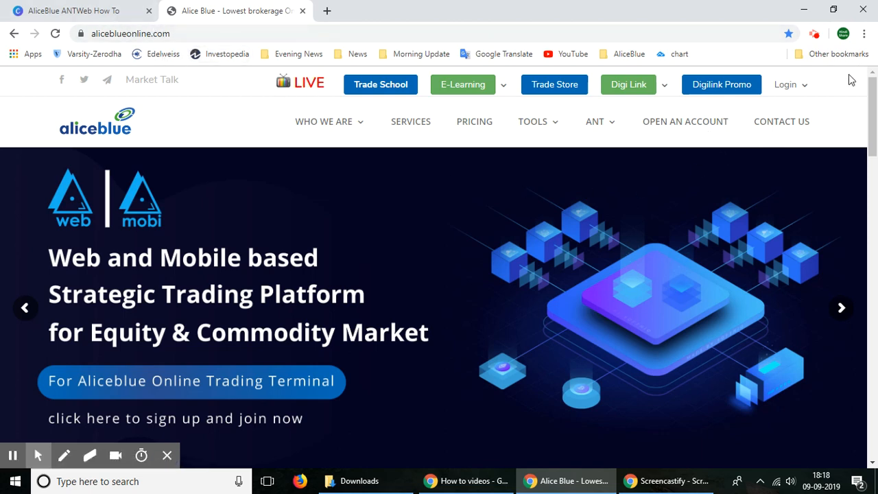
pyautogui.click(787, 84)
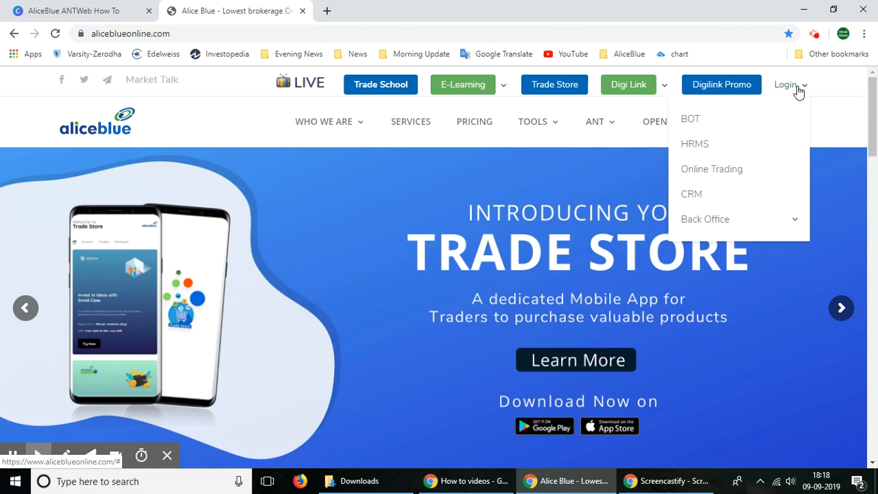
pyautogui.click(690, 118)
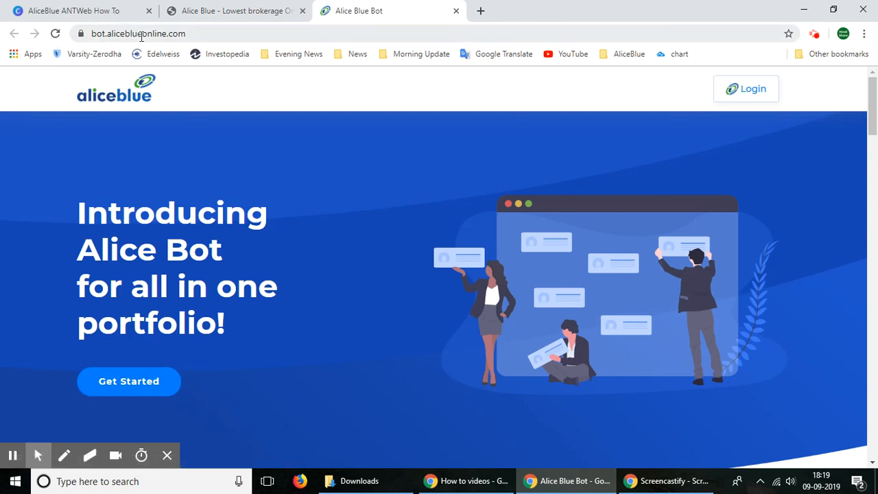
# - Use Alice Bot's Login button to reach the ANT Web client ID and password form
pyautogui.click(137, 33)
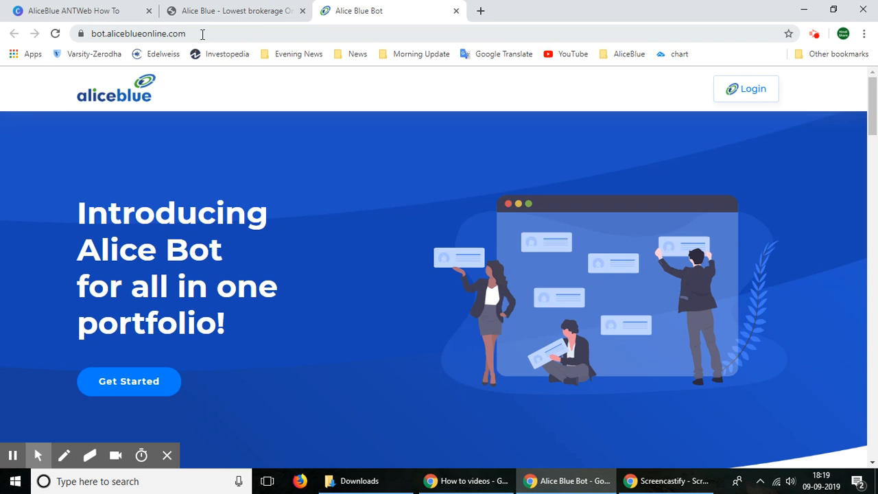
pyautogui.moveTo(438, 102)
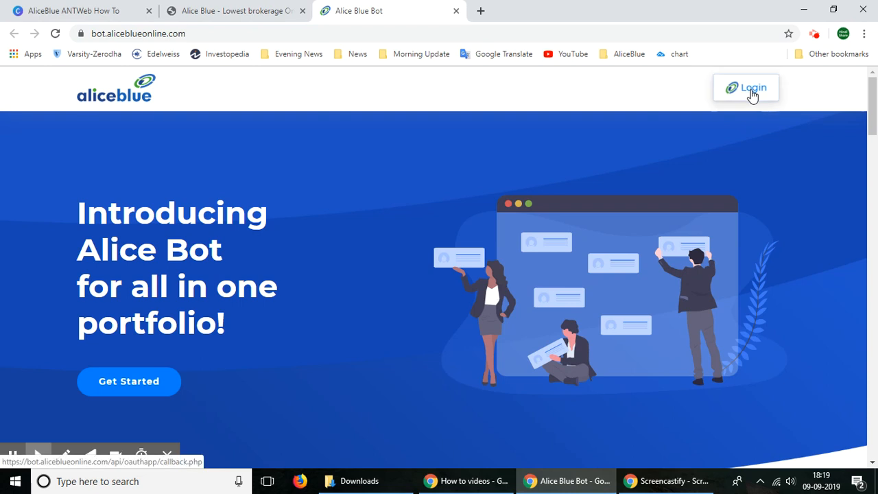
pyautogui.click(752, 89)
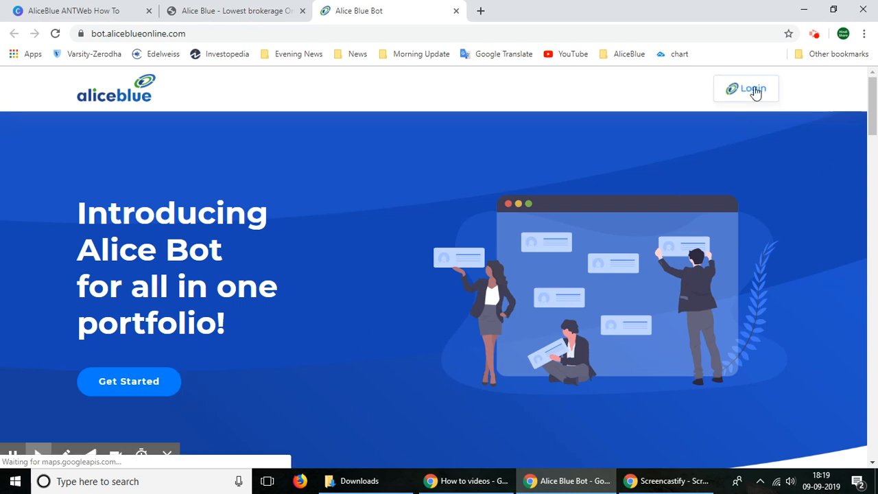
pyautogui.click(747, 87)
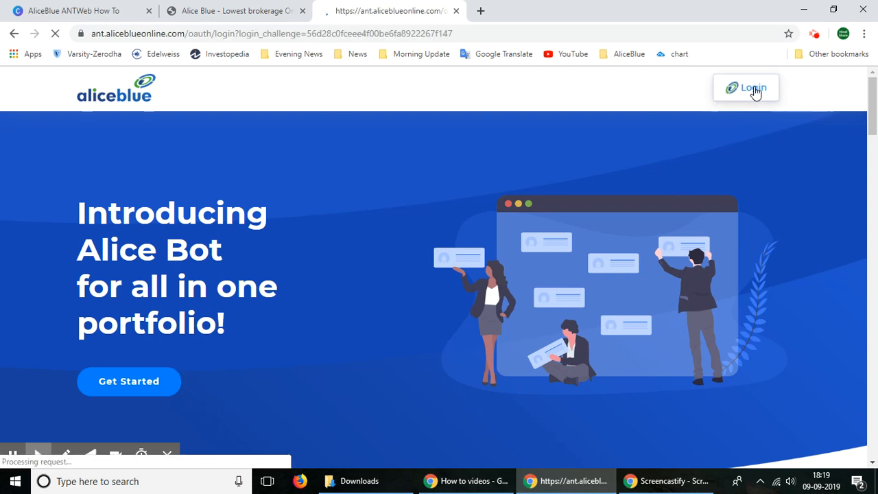
pyautogui.click(746, 87)
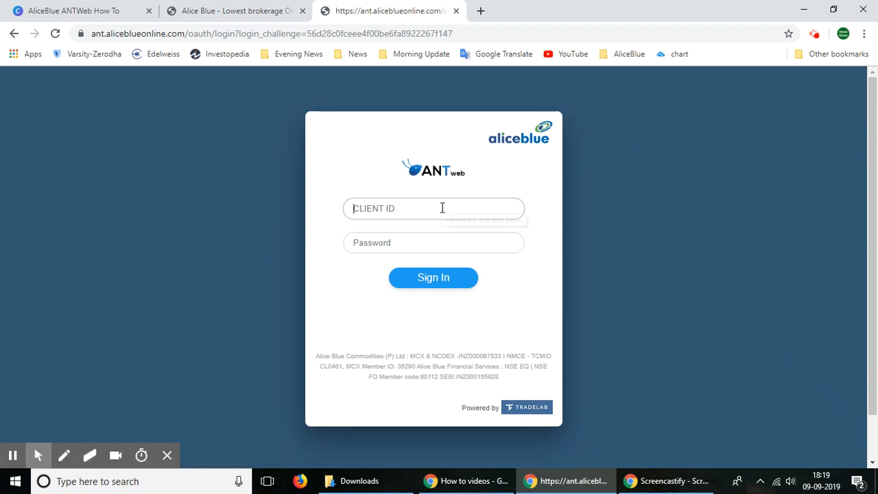
# - Sign in to ANT Web with the saved DEMO client ID and its password
pyautogui.write('D')
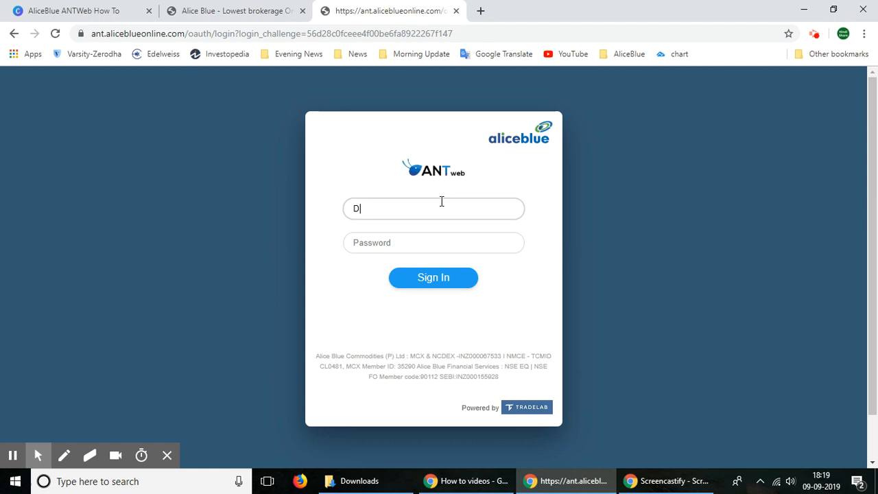
pyautogui.write('EMMERO')
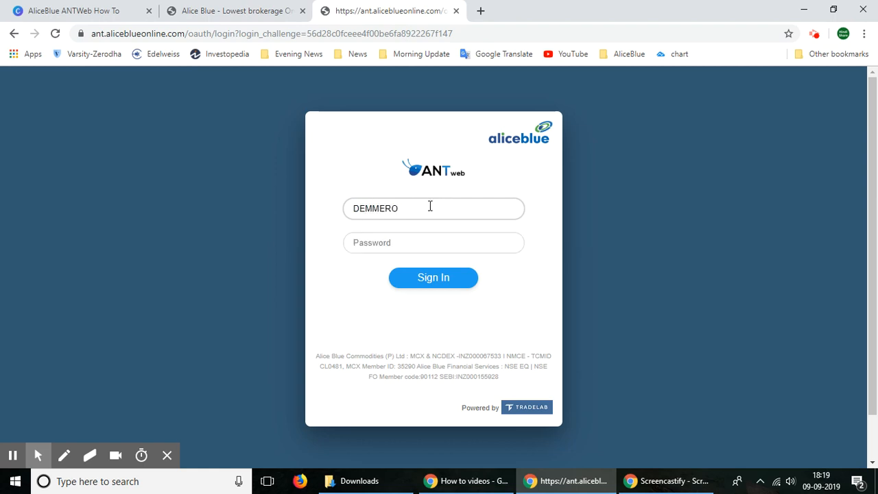
pyautogui.write('DEMO')
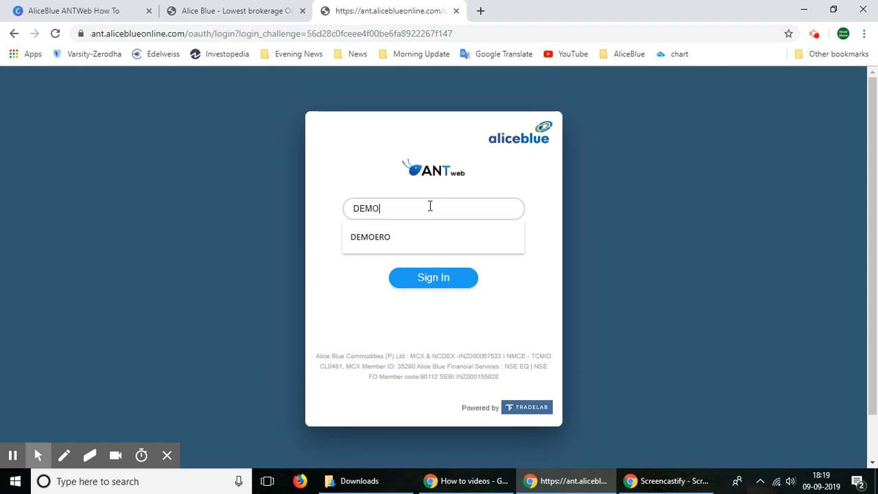
pyautogui.click(371, 237)
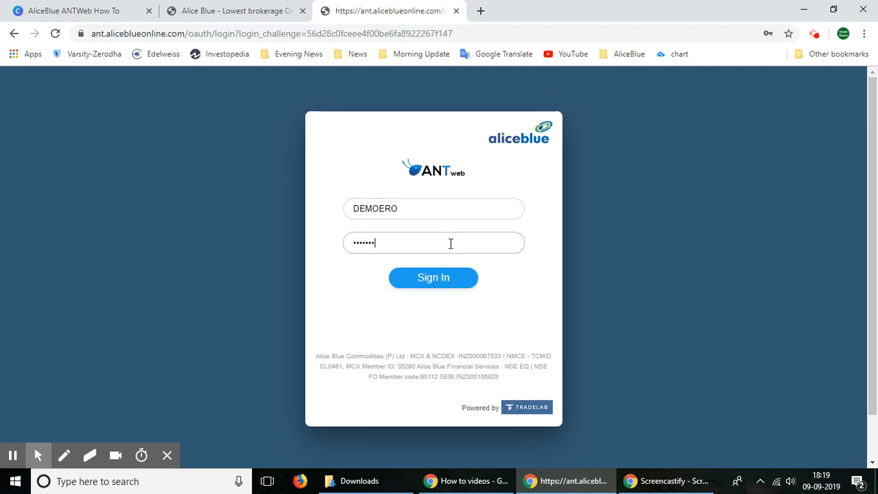
pyautogui.click(432, 277)
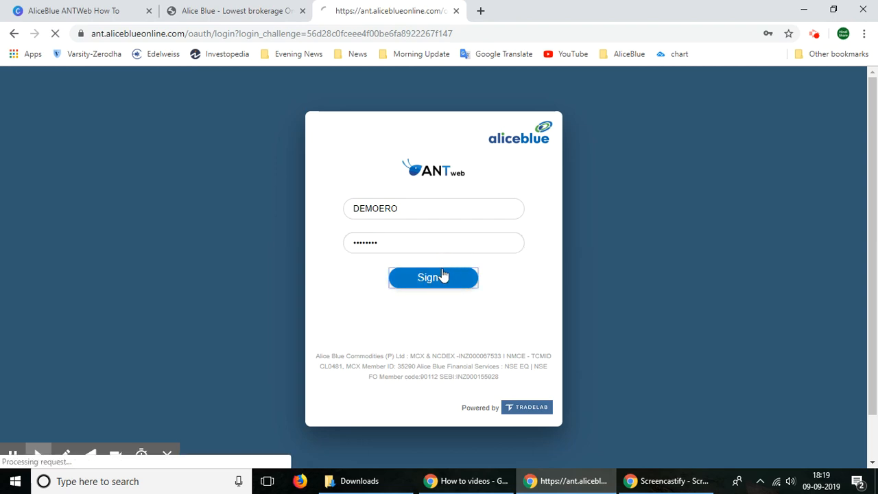
pyautogui.click(433, 278)
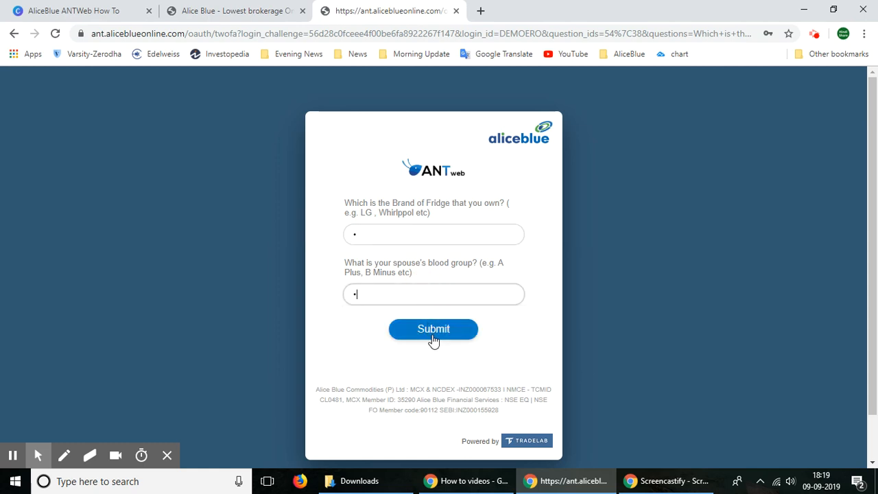
# - Submit the two security question answers to complete the Alice Blue Bot login
pyautogui.click(433, 329)
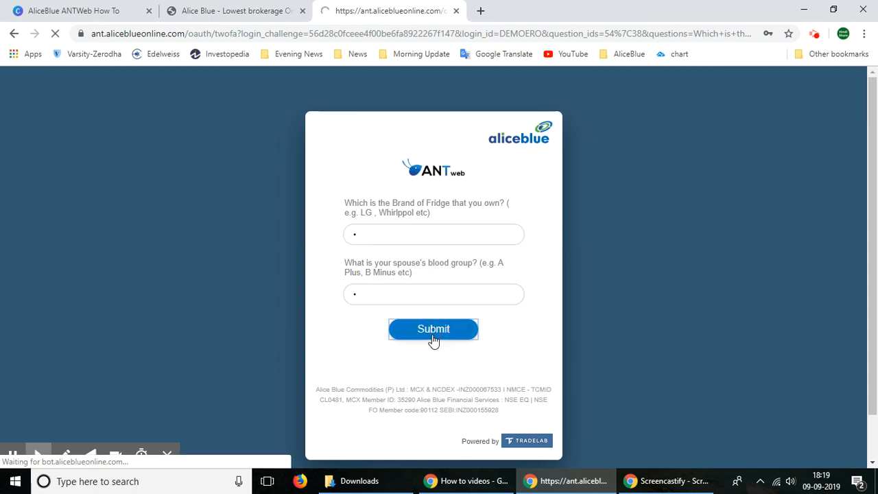
pyautogui.click(433, 329)
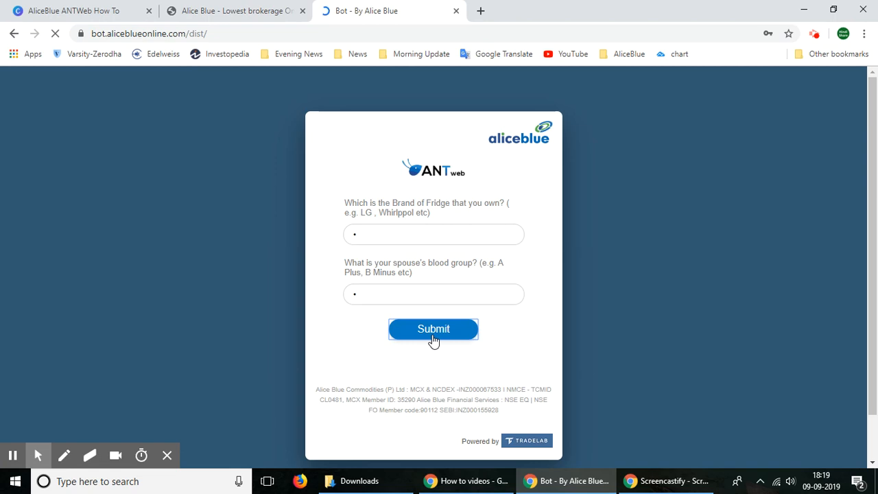
pyautogui.click(433, 328)
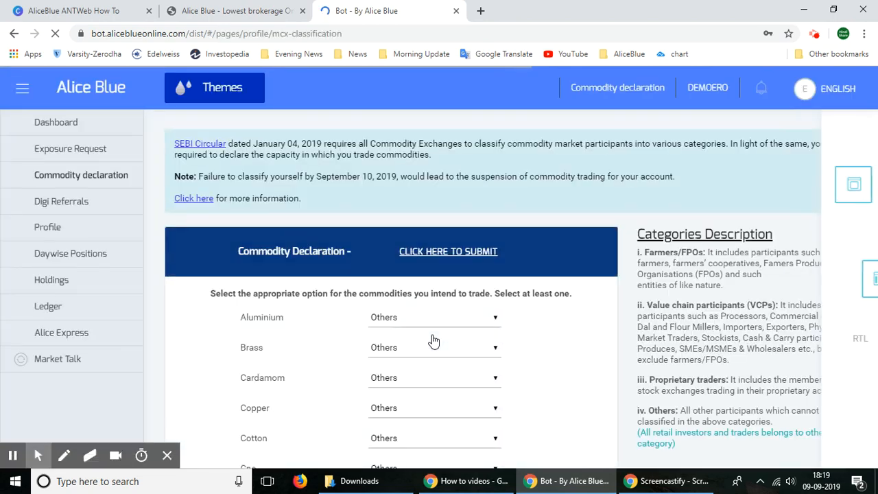
# - Open the Dashboard from the left sidebar to view Commodity and Equity totals
pyautogui.click(56, 122)
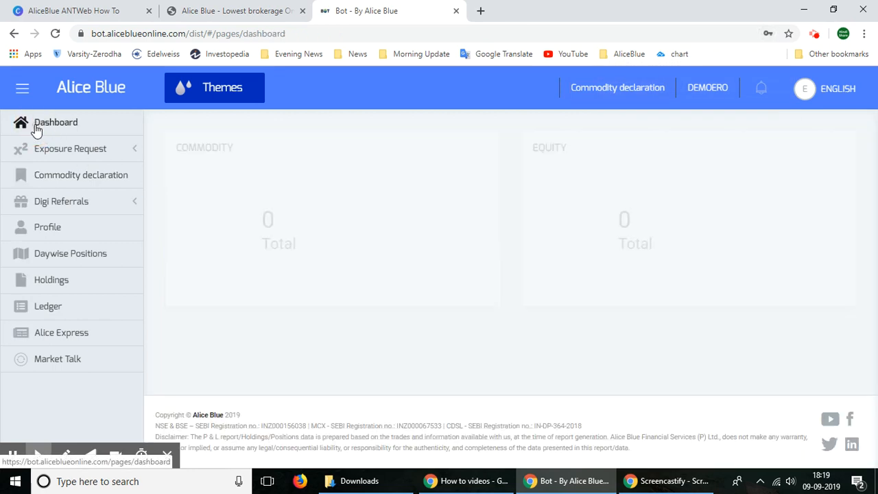